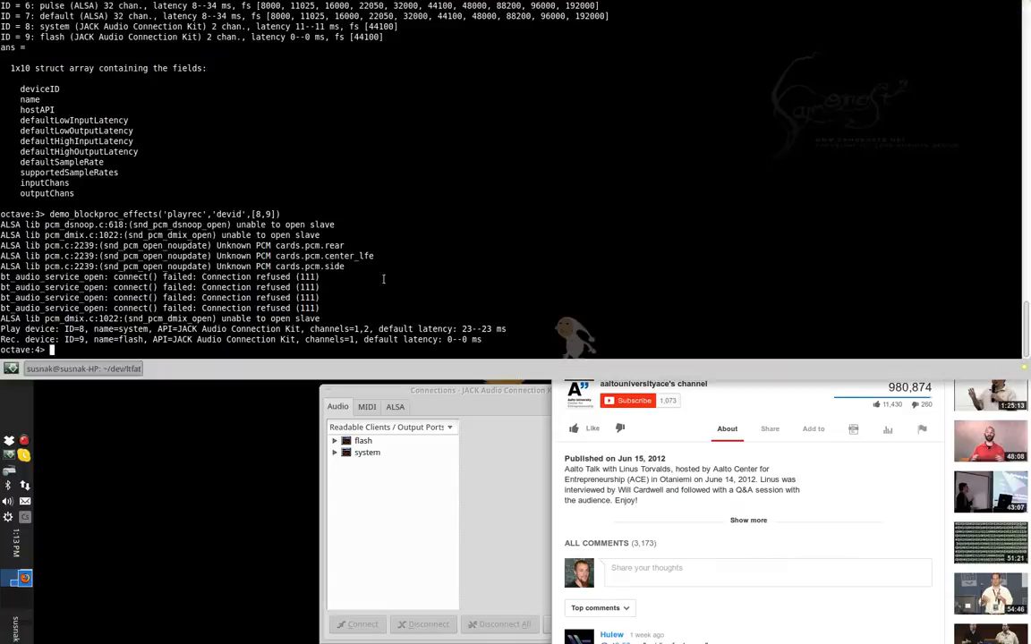
Run demo_blockproc_effects('playrec','devid',[8,9]) to start the live spectrogram and control panel.
{"action": "key", "text": "Return"}
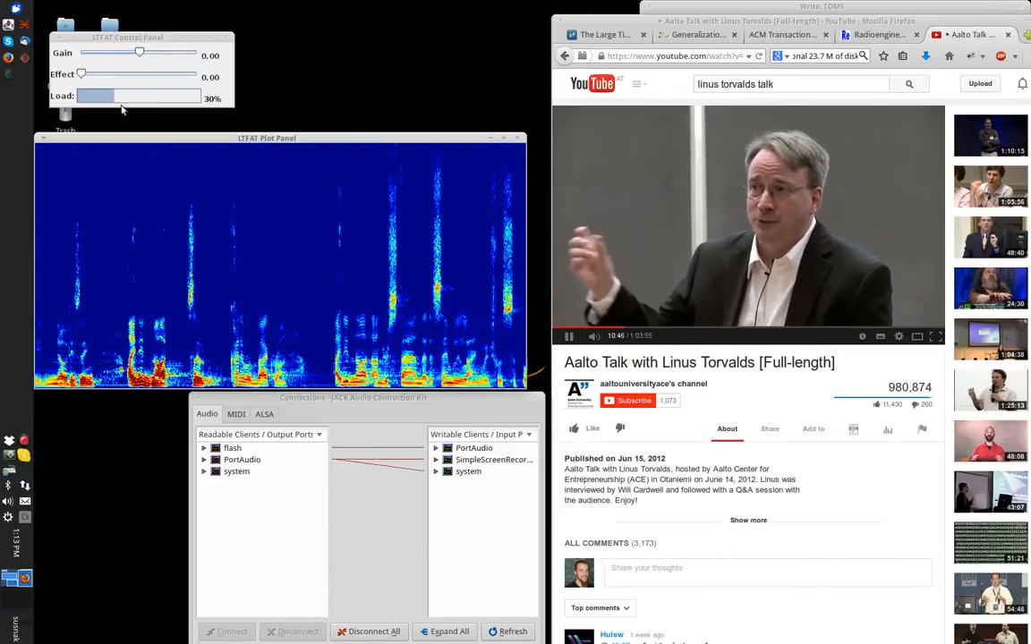
Move the Effect slider to 1, back to 0, then up to 2.00 with gain at 0.00.
{"action": "left_click_drag", "start_coordinate": [80, 72], "coordinate": [109, 71]}
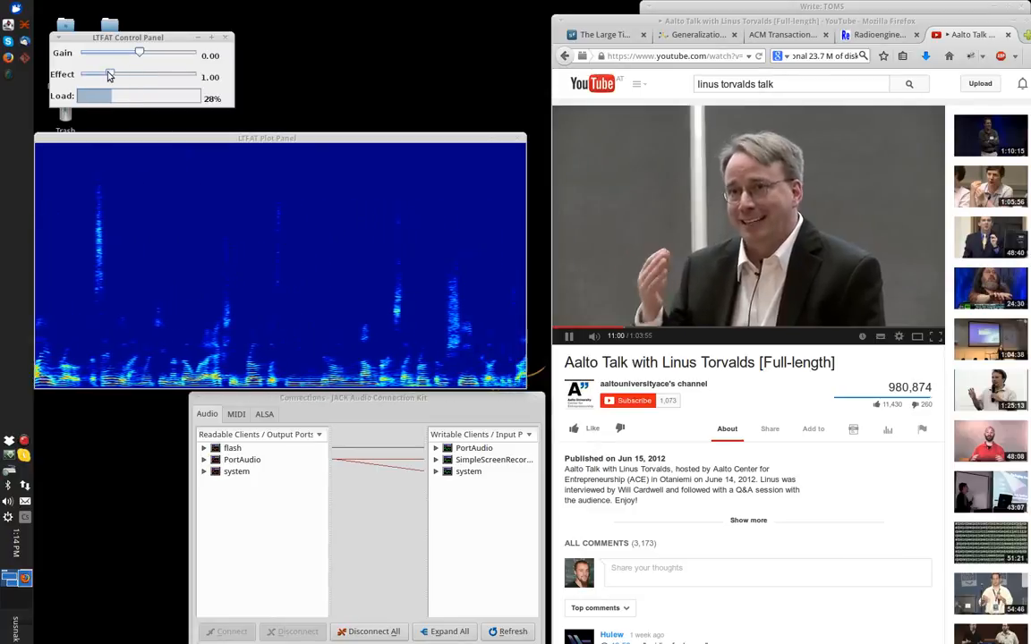
{"action": "left_click_drag", "start_coordinate": [108, 75], "coordinate": [85, 76]}
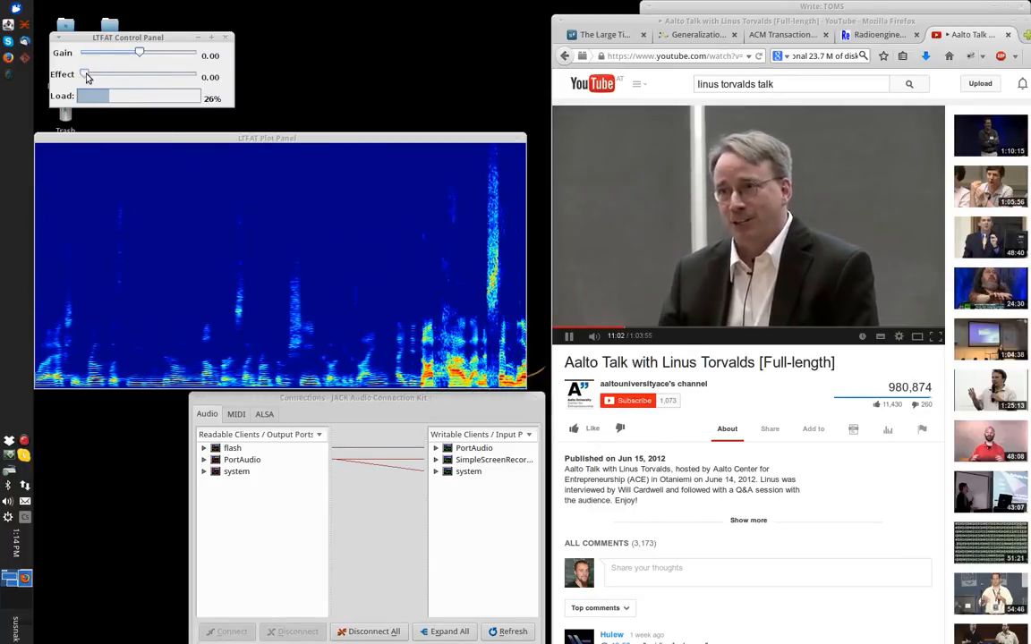
{"action": "left_click_drag", "start_coordinate": [84, 76], "coordinate": [140, 75]}
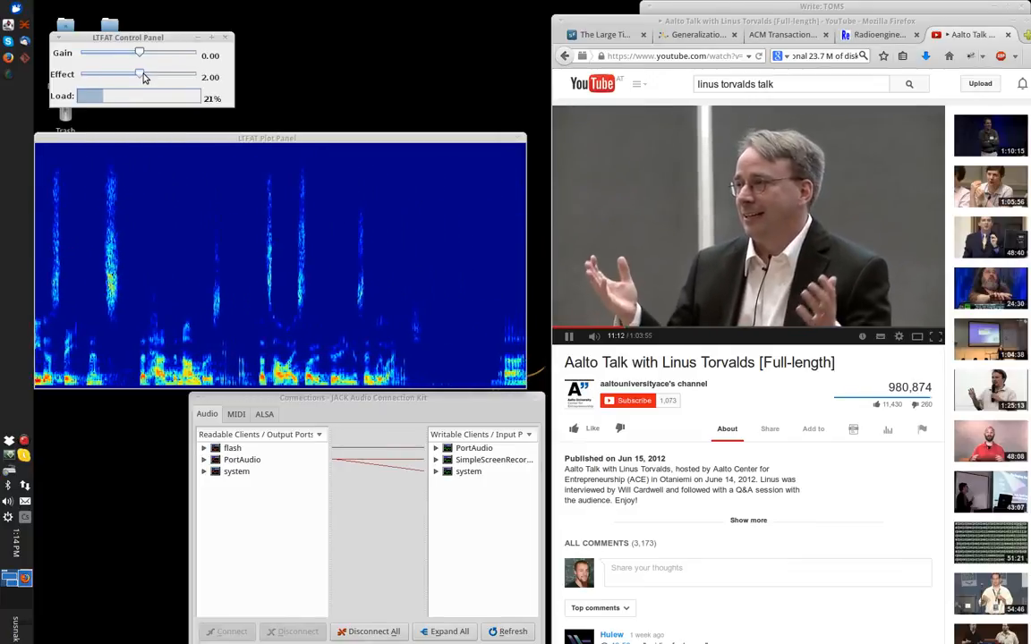
Raise the effect level to 3 and lower the new pitch shift through -5, -7 to -9.
{"action": "left_click_drag", "start_coordinate": [139, 75], "coordinate": [82, 75]}
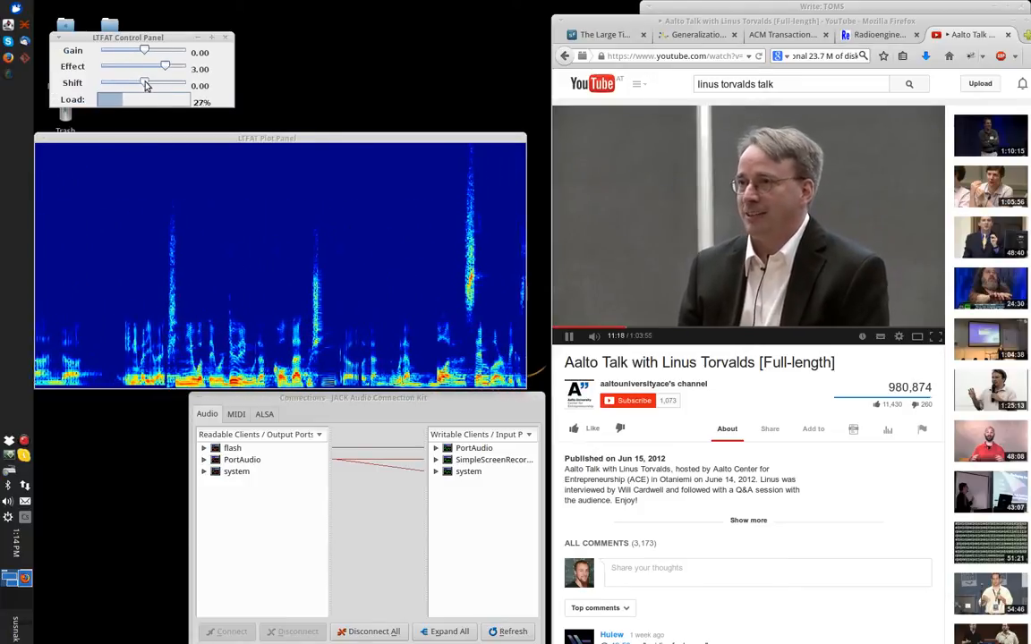
{"action": "left_click_drag", "start_coordinate": [146, 84], "coordinate": [127, 84]}
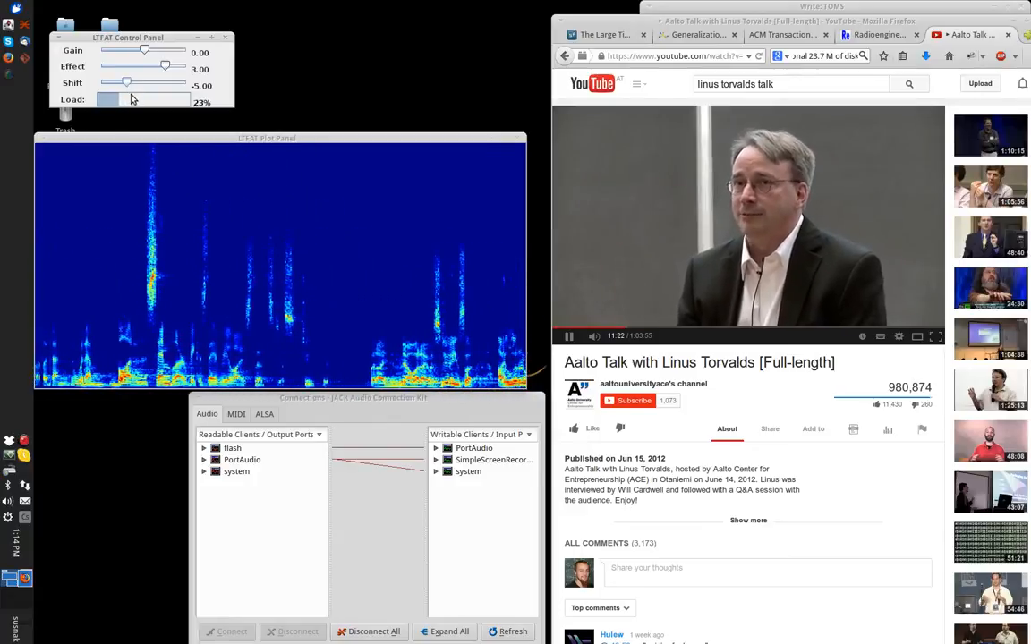
{"action": "left_click_drag", "start_coordinate": [126, 82], "coordinate": [116, 83]}
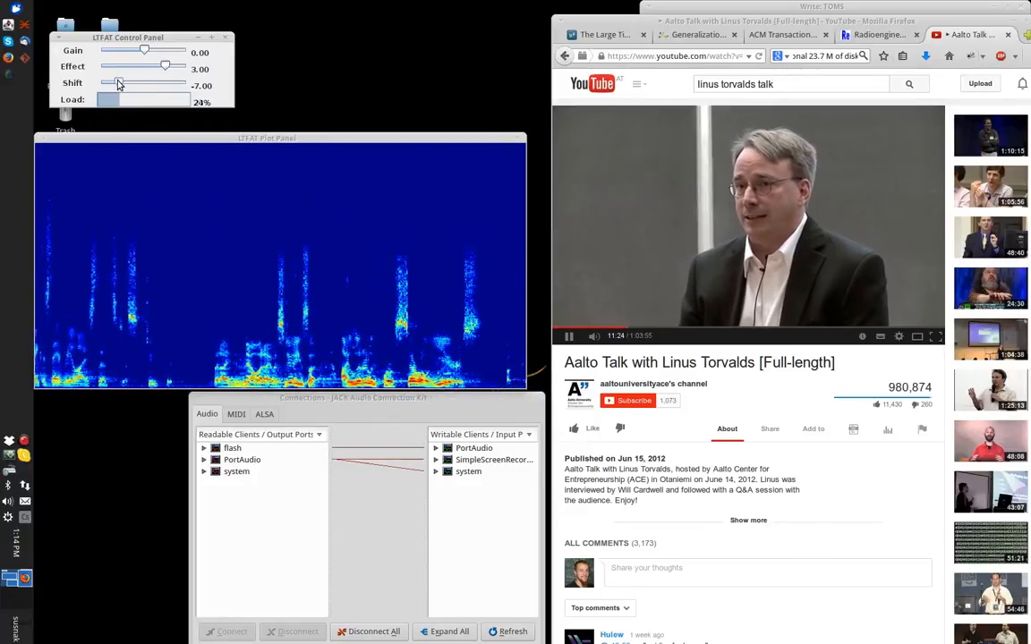
{"action": "left_click_drag", "start_coordinate": [118, 86], "coordinate": [111, 86]}
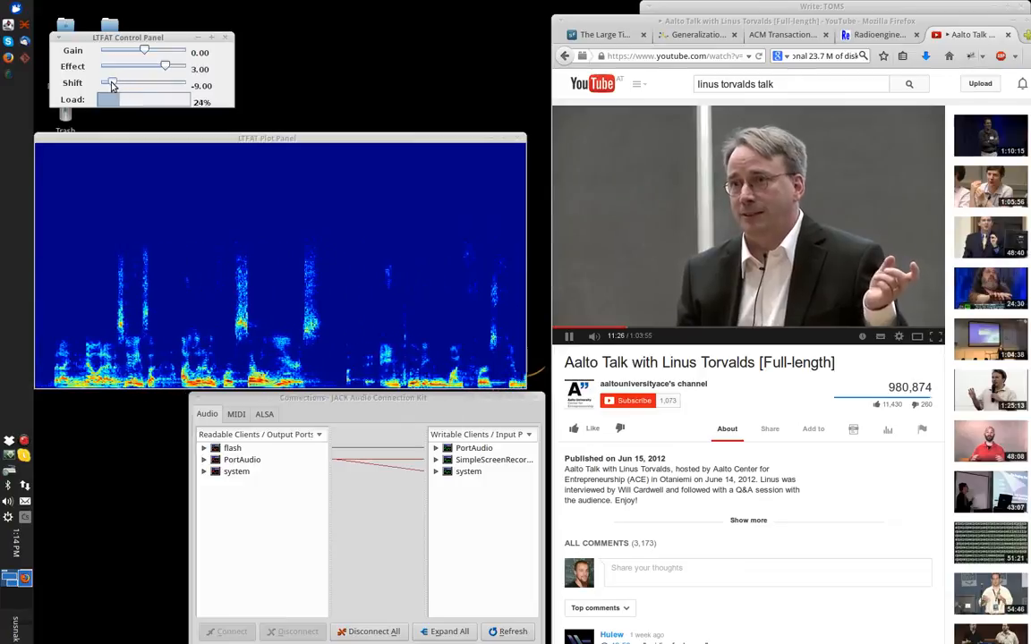
Bring the pitch shift back to -5, up to +5, and settle it at -4.00.
{"action": "left_click_drag", "start_coordinate": [109, 86], "coordinate": [123, 86]}
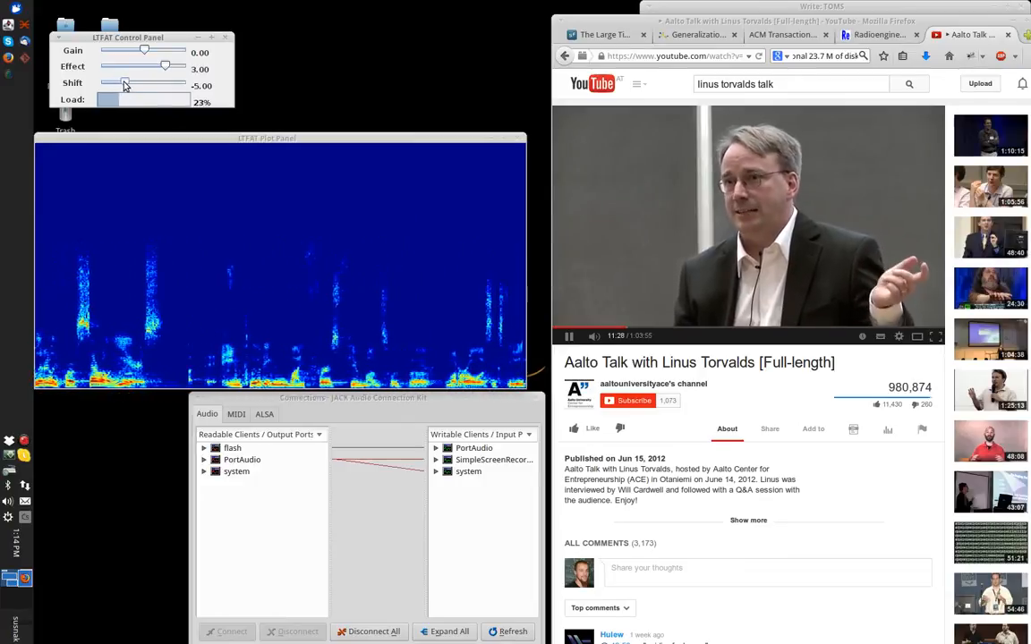
{"action": "left_click_drag", "start_coordinate": [121, 86], "coordinate": [159, 86]}
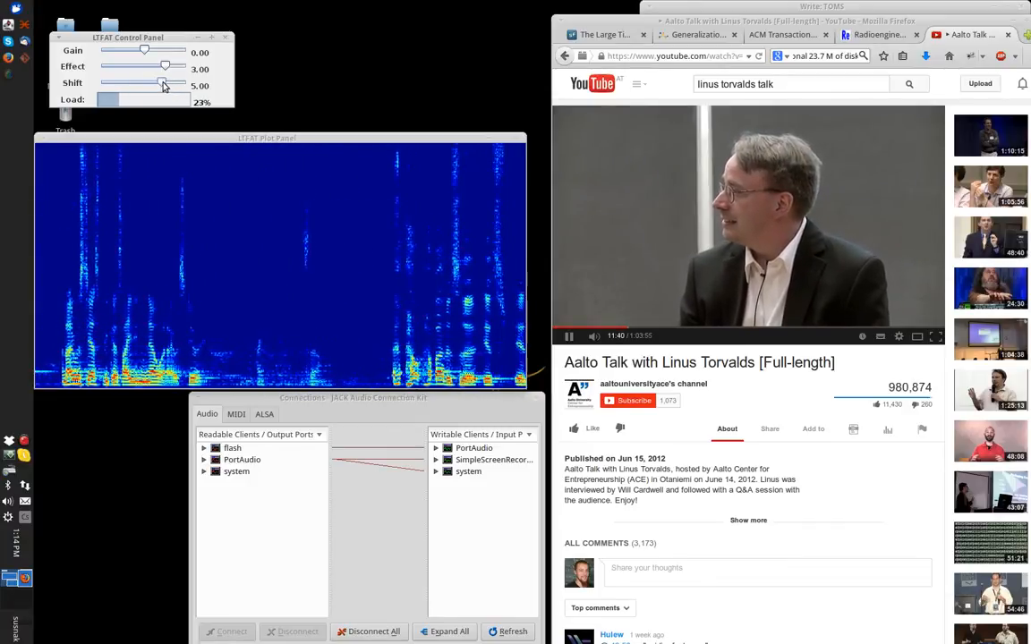
{"action": "left_click_drag", "start_coordinate": [163, 82], "coordinate": [146, 82]}
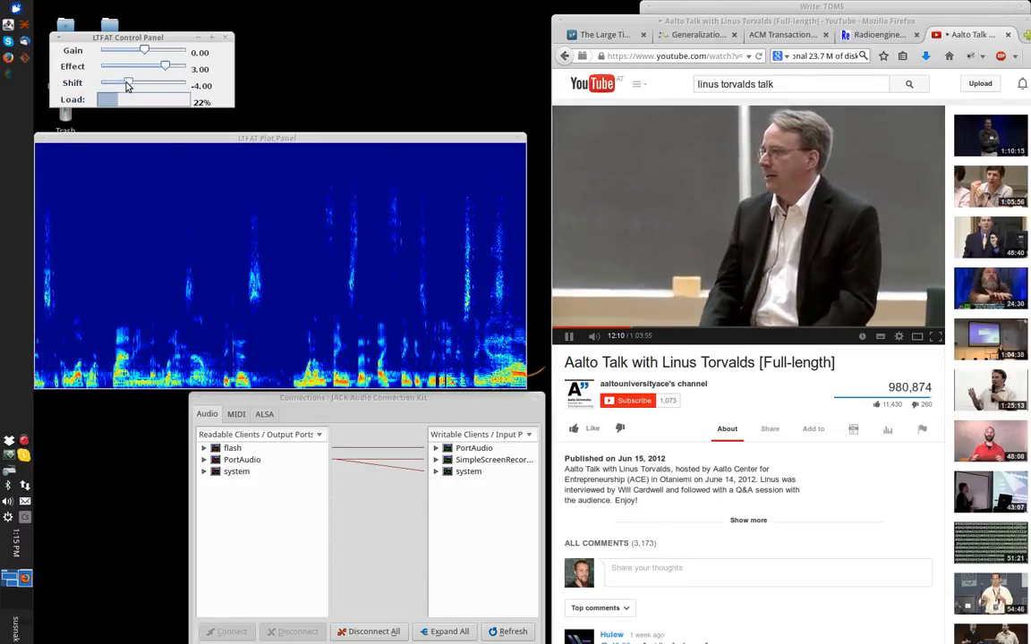
Lower the effect level from 3 through 2 and 1 to 0.00, removing the shift slider.
{"action": "left_click_drag", "start_coordinate": [129, 82], "coordinate": [116, 83]}
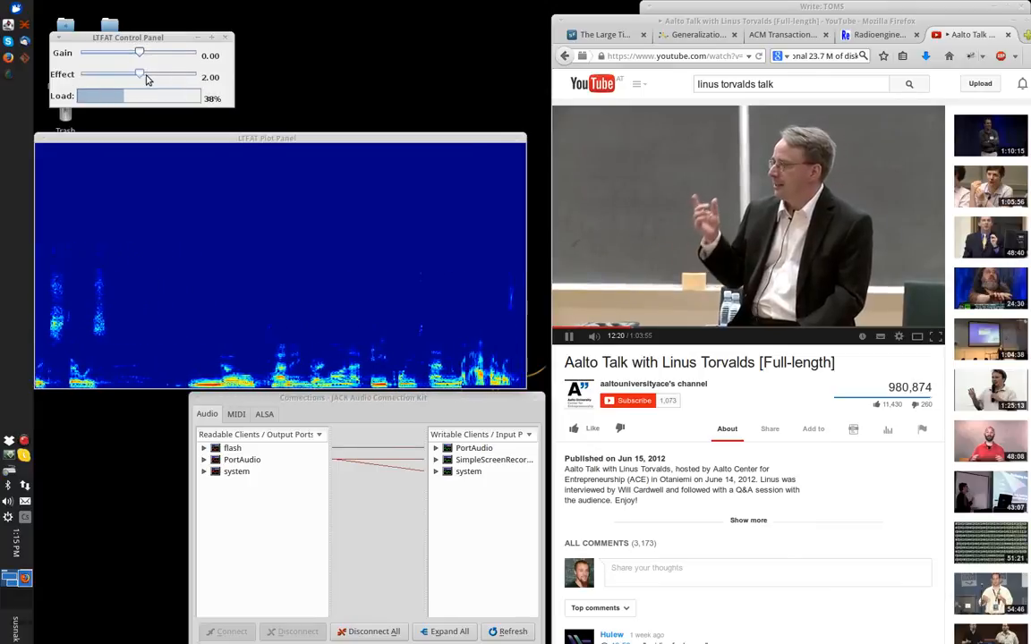
{"action": "left_click_drag", "start_coordinate": [140, 76], "coordinate": [122, 75]}
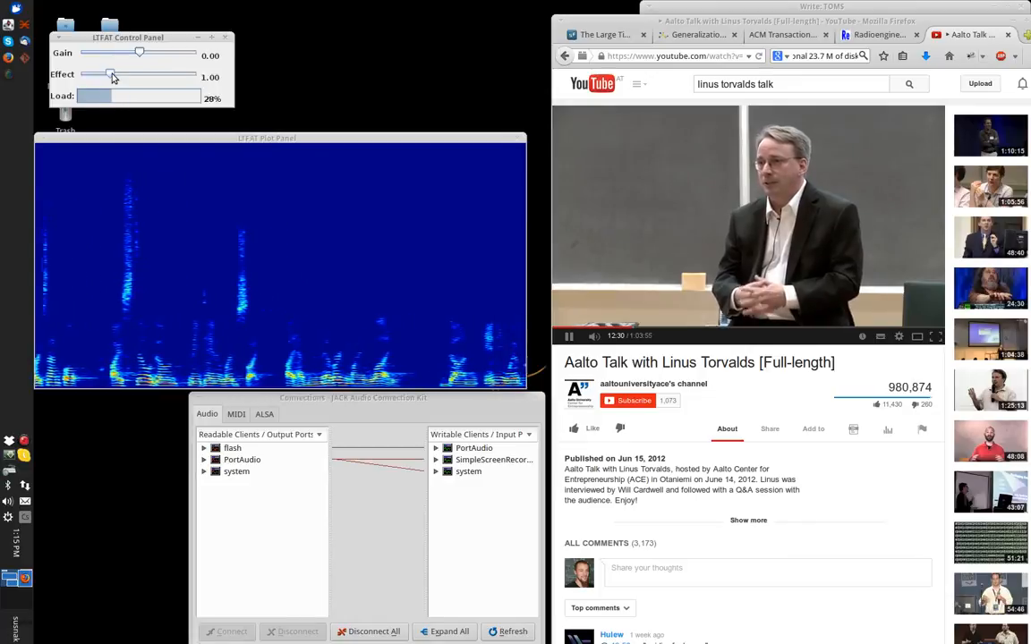
{"action": "left_click_drag", "start_coordinate": [111, 75], "coordinate": [82, 75]}
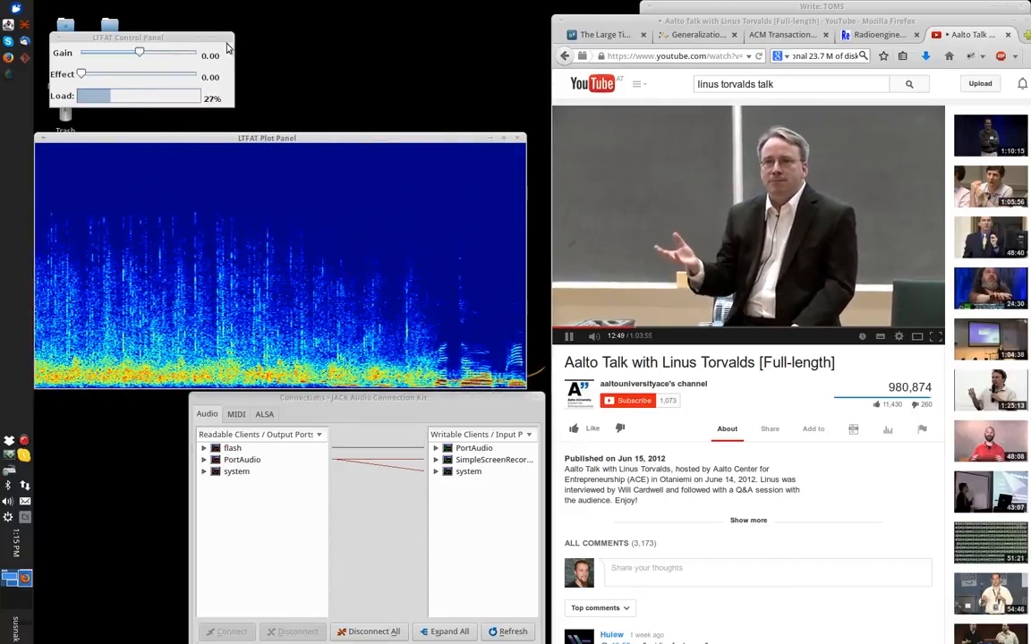
{"action": "mouse_move", "coordinate": [39, 426]}
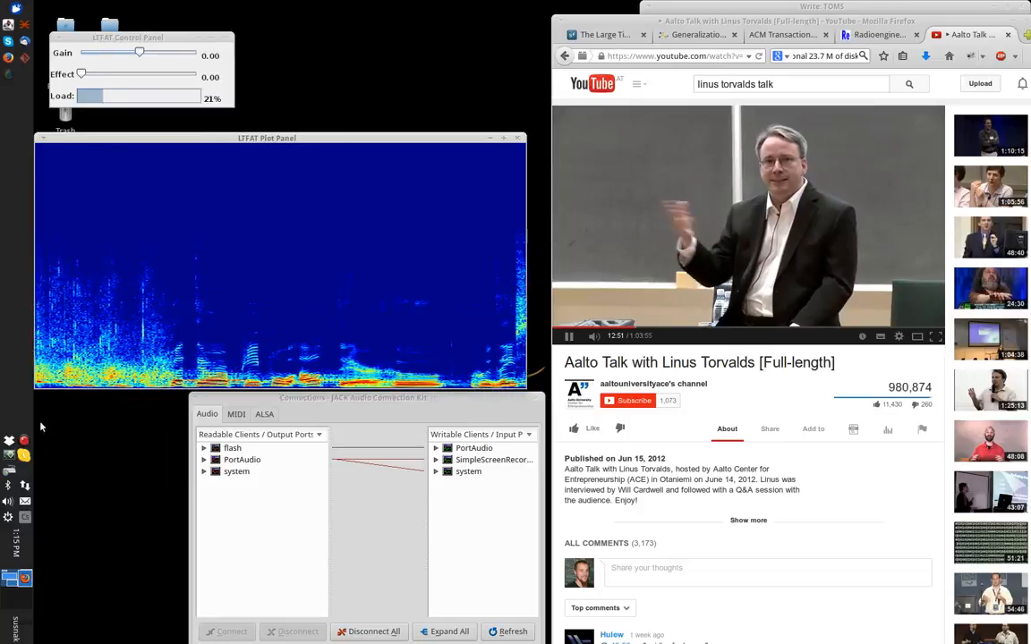
{"action": "left_click", "coordinate": [25, 437]}
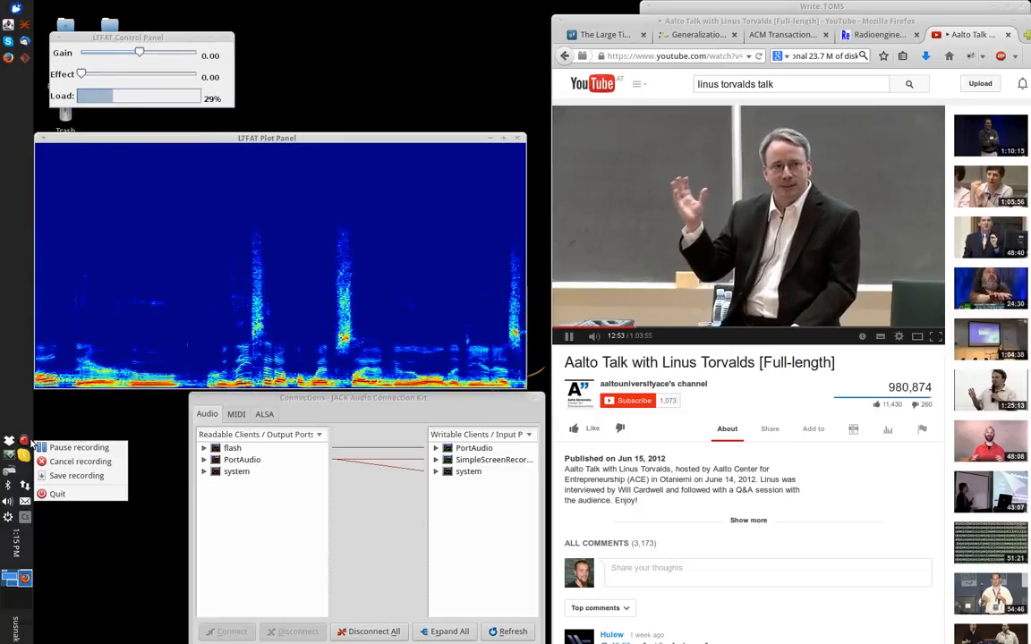